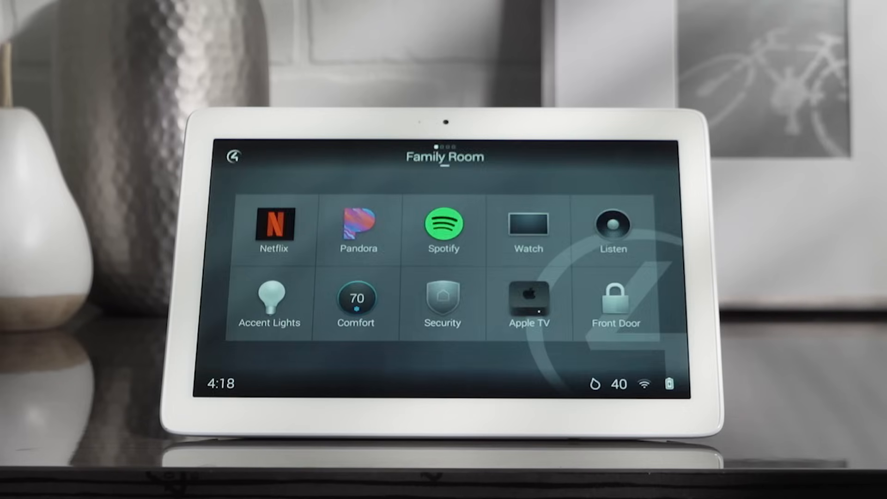
# Step: Open the Change Rooms list from the Family Room title and pick another first-floor room
pyautogui.click(444, 157)
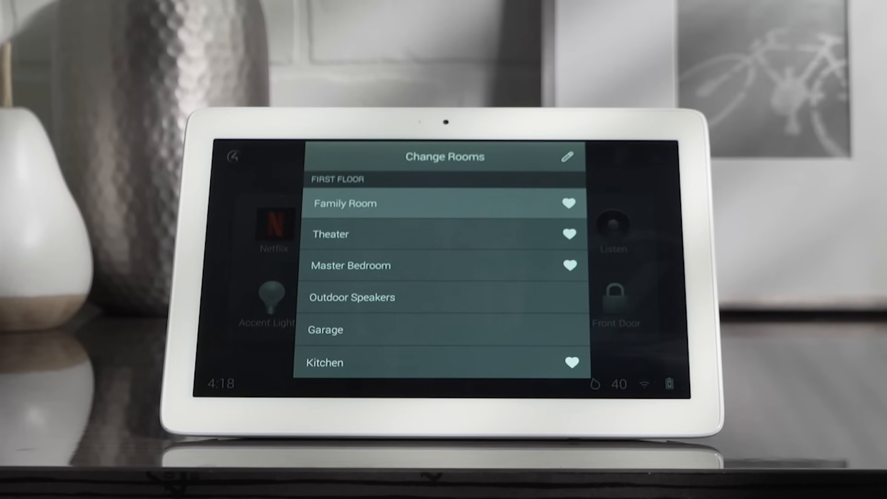
pyautogui.click(324, 362)
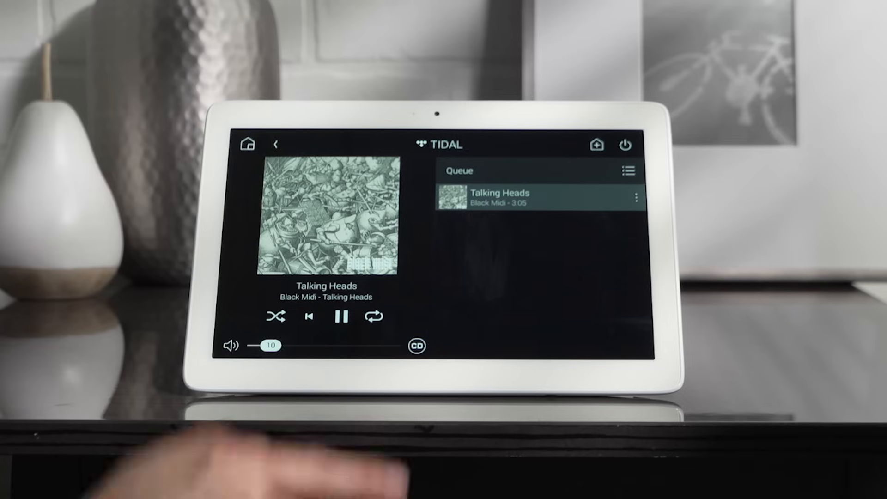
# Step: Start Talking Heads by Black Midi from Tidal as the only queued song
pyautogui.click(416, 346)
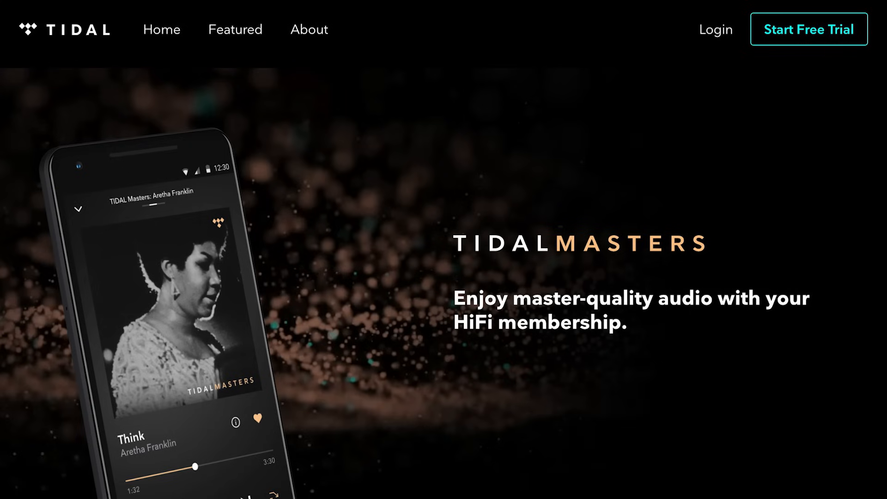
# Step: Scroll through the TIDAL MASTERS page advertising master-quality audio with HiFi membership
pyautogui.scroll(-3)
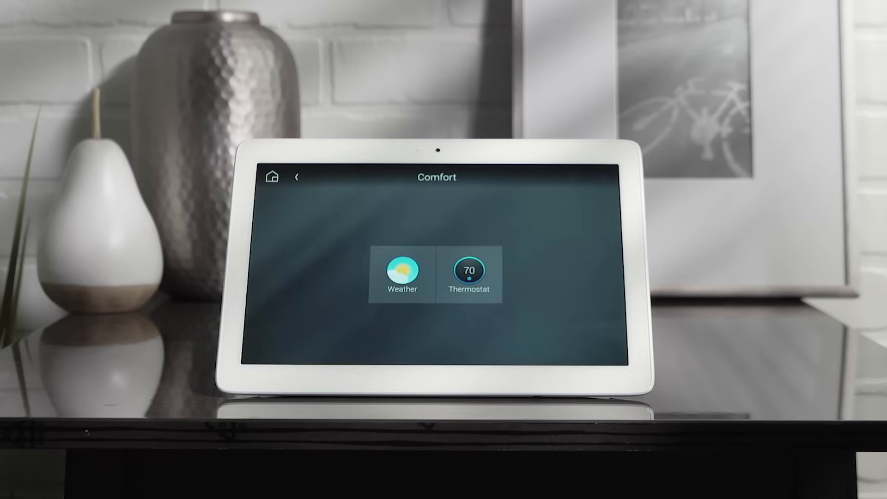
# Step: Open the Thermostat's Temperature tab showing the dial at 70 with a 68 setpoint
pyautogui.click(469, 275)
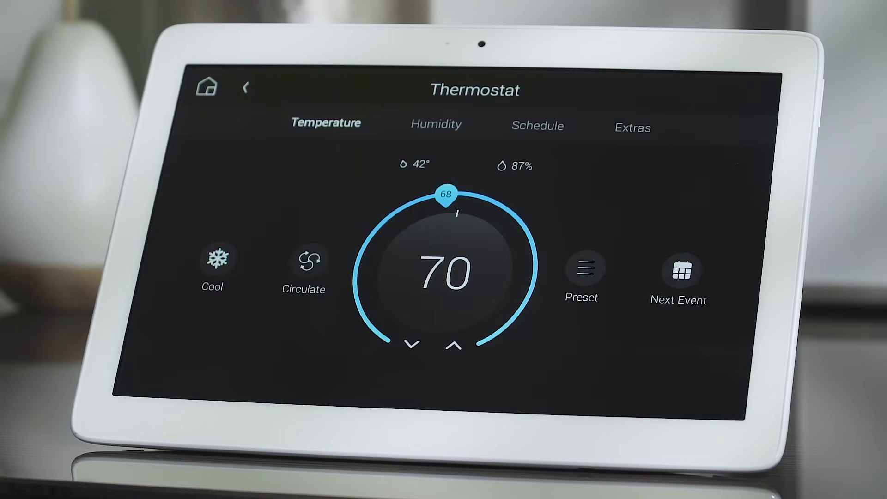